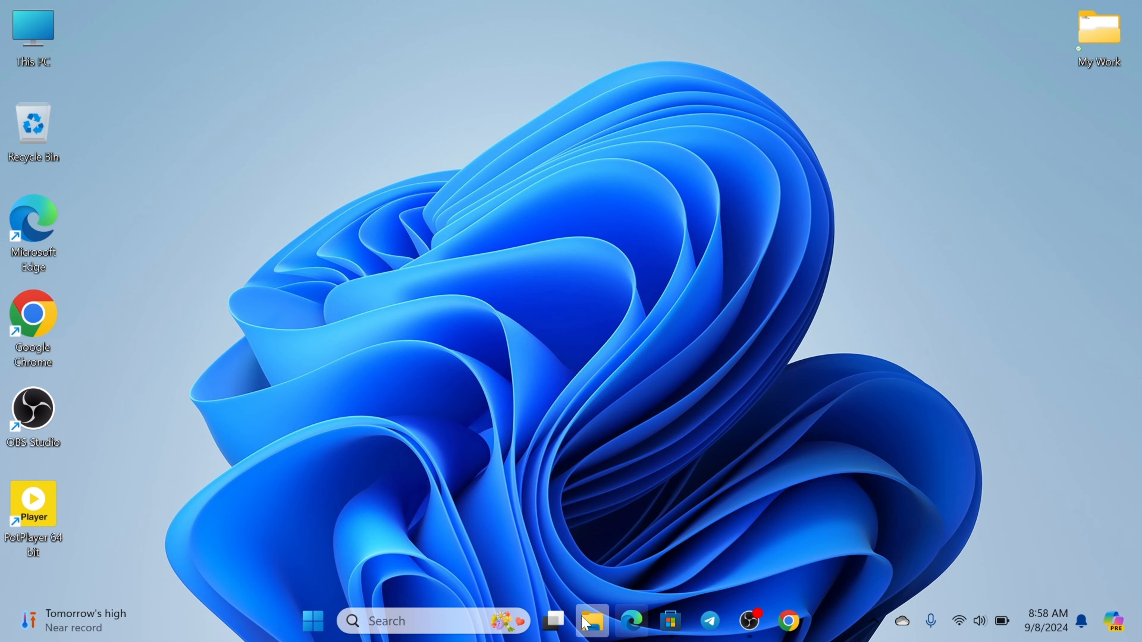
Step: Launch Microsoft Store from the taskbar icon
left_click(668, 621)
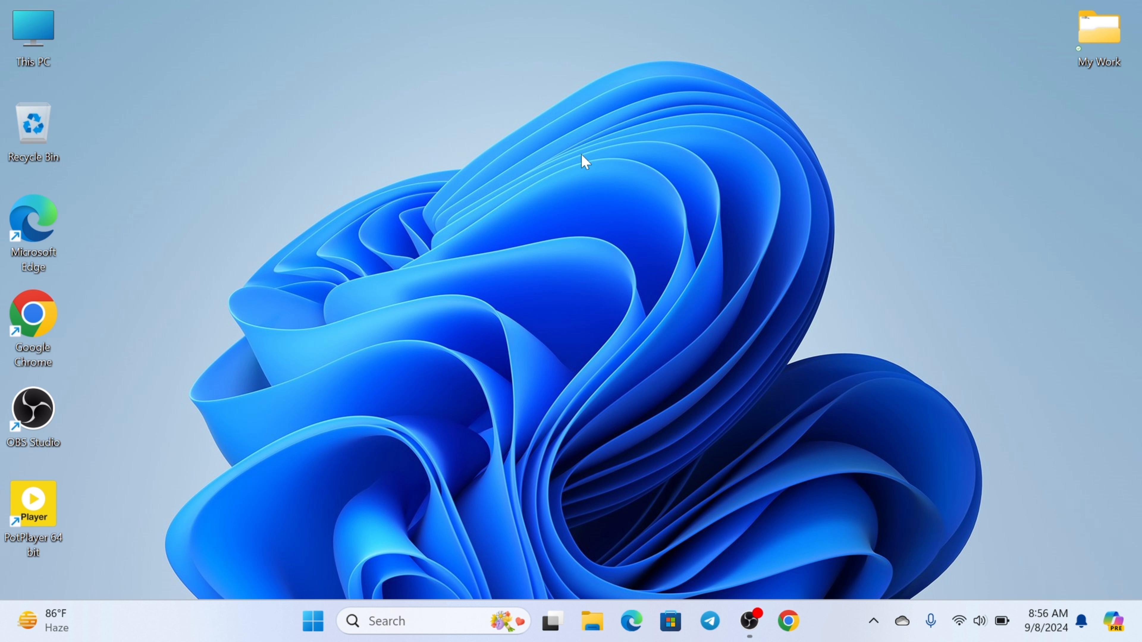
mouse_move(325, 621)
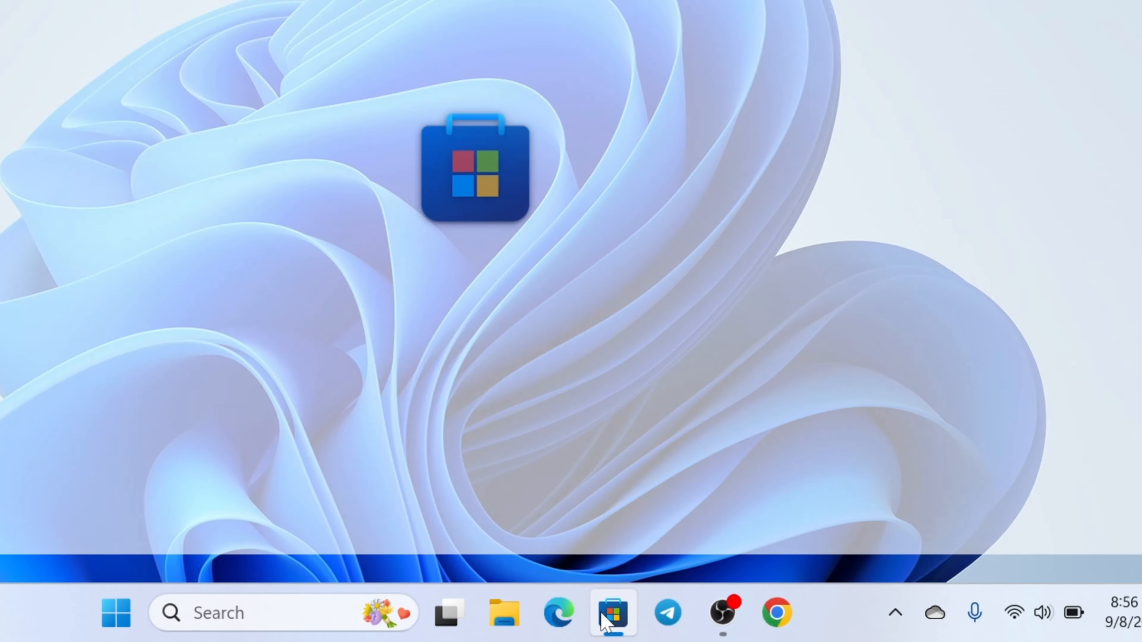
Step: Search the Store for 'translucenttb' to list matching apps
left_click(610, 612)
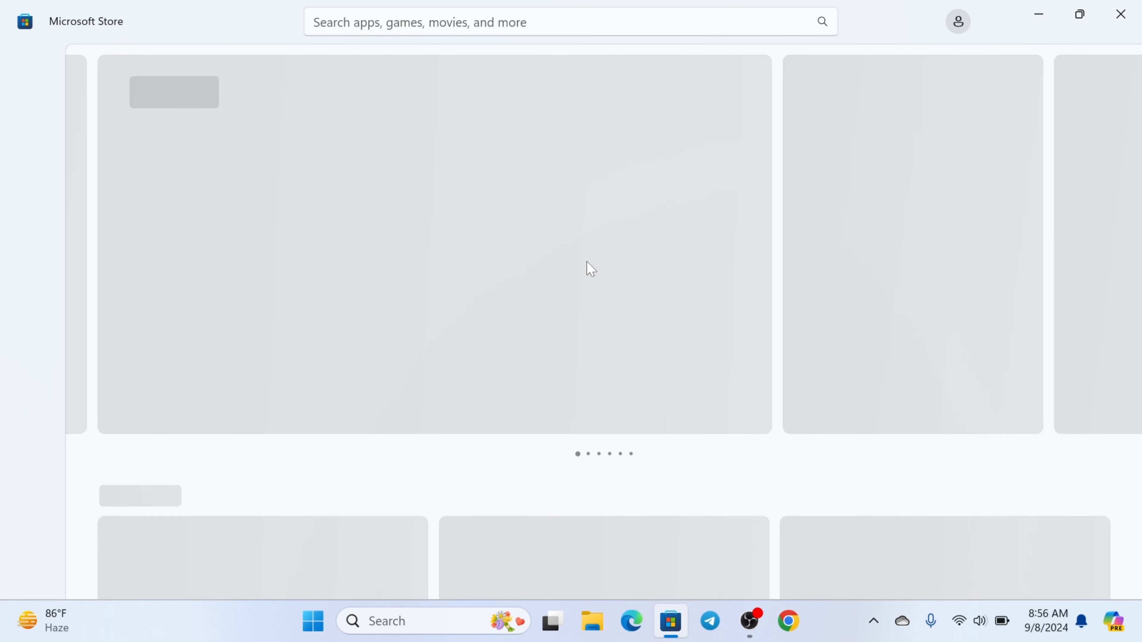
left_click(510, 22)
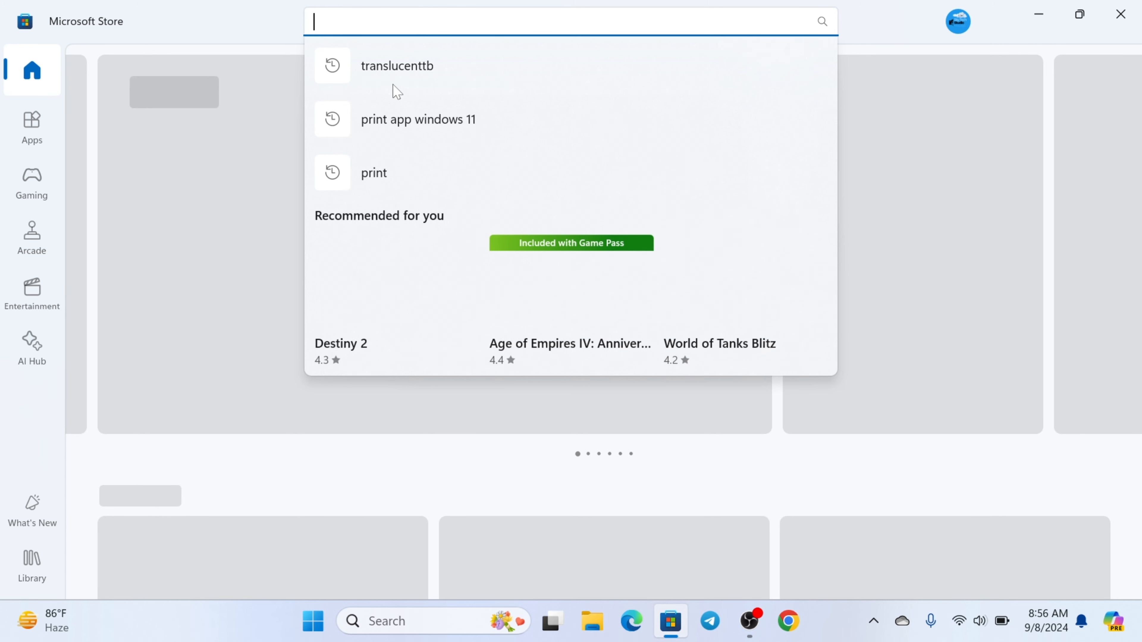
mouse_move(421, 76)
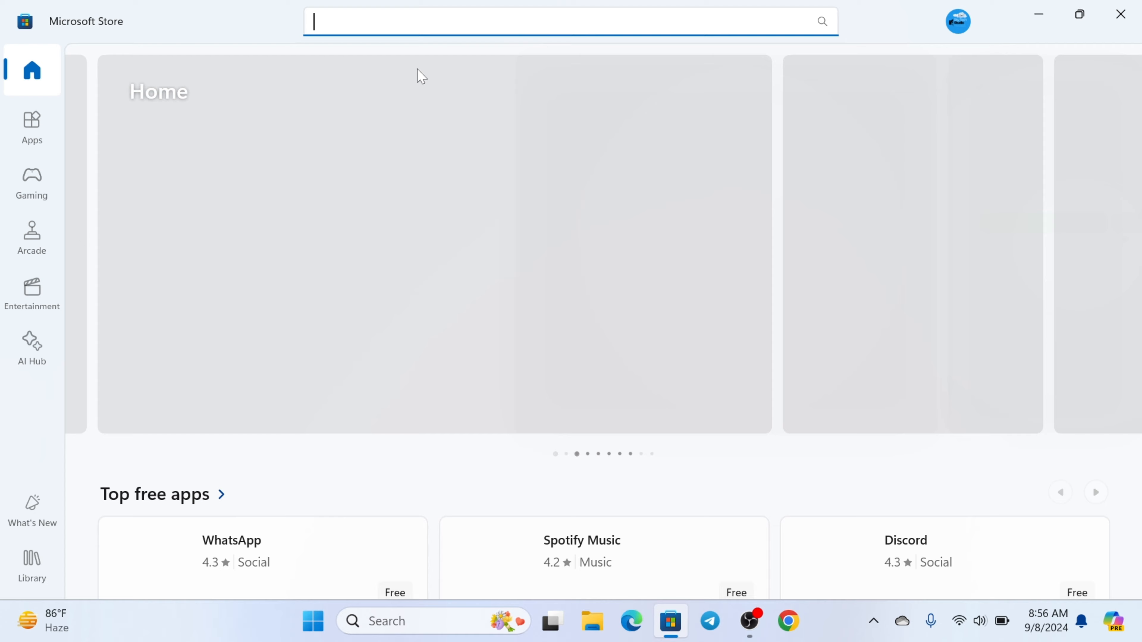
type("translucenttb")
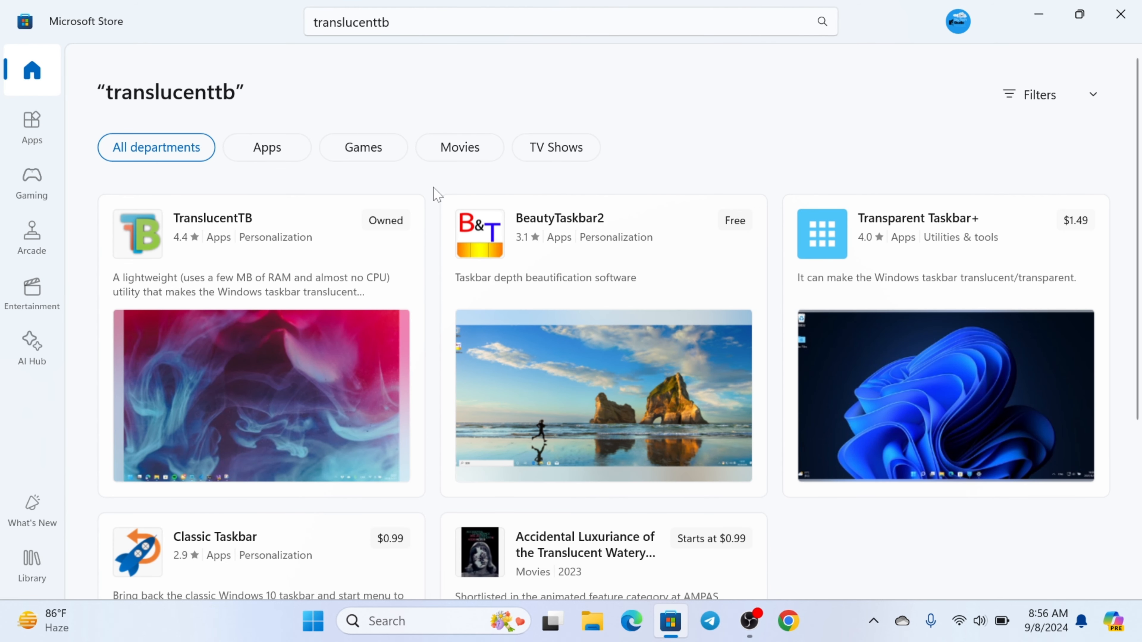
mouse_move(209, 226)
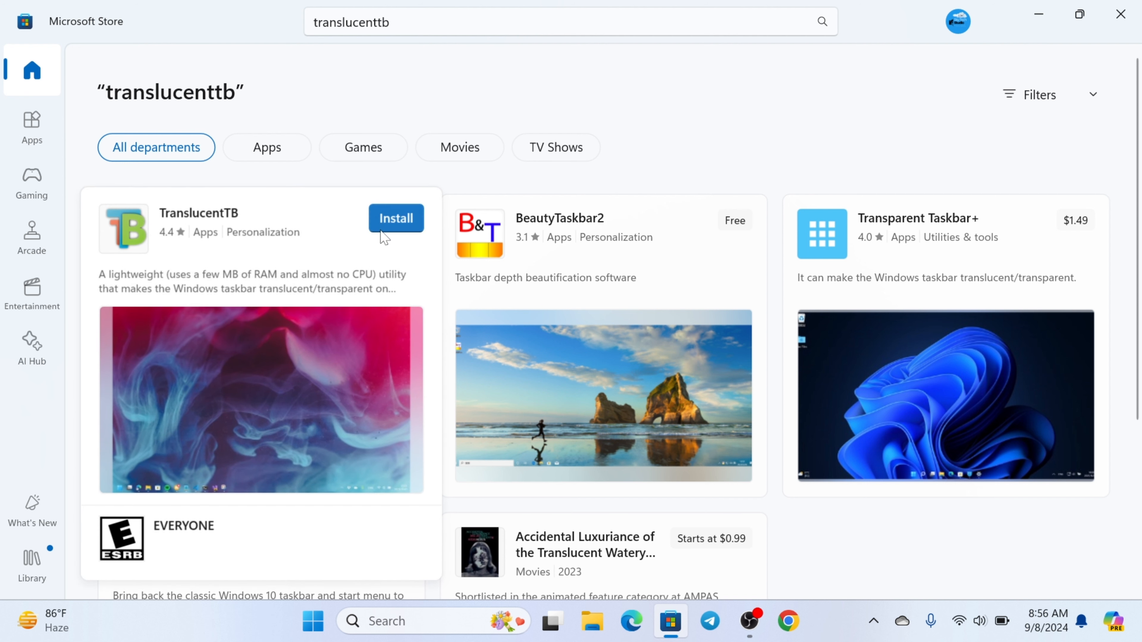
Step: Install TranslucentTB from its Store card, dismiss the notification and launch it
left_click(396, 218)
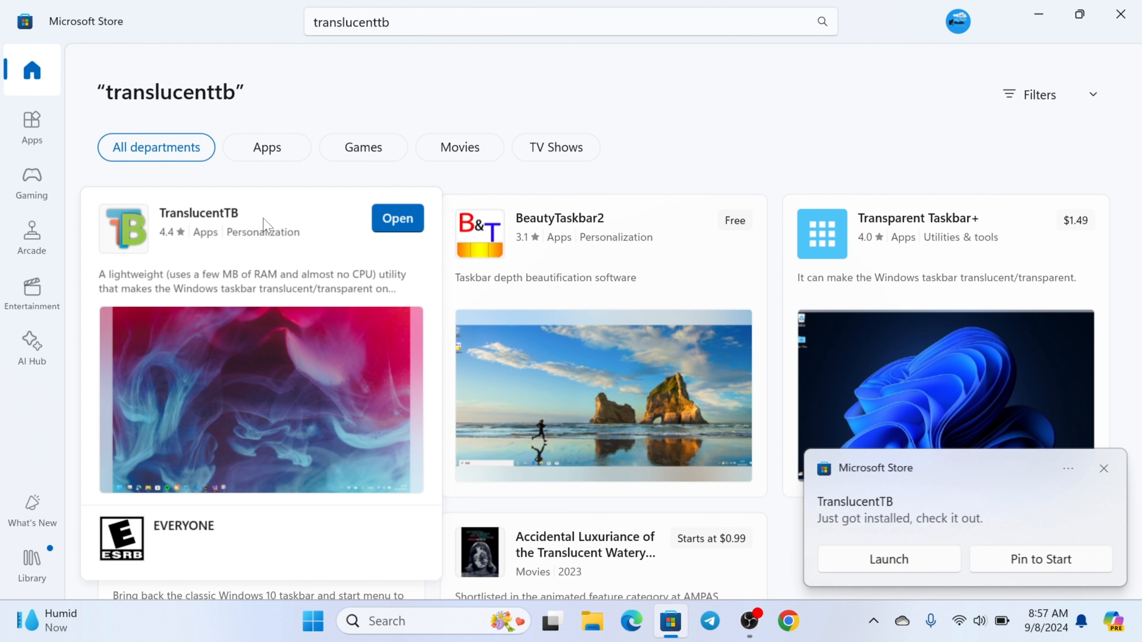
left_click(1102, 467)
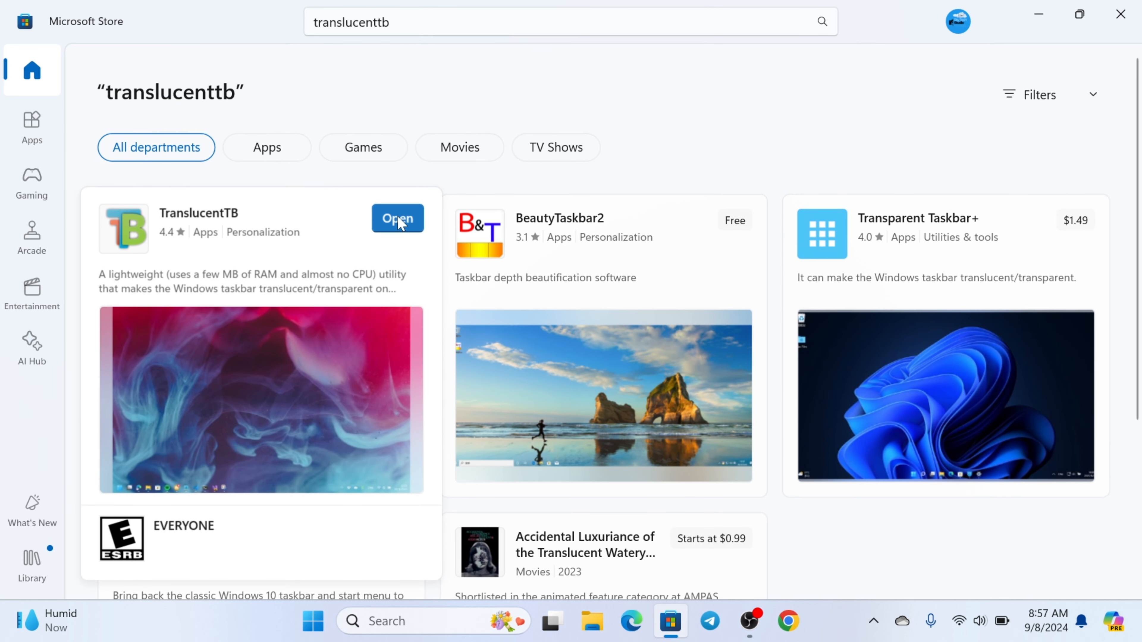
left_click(396, 217)
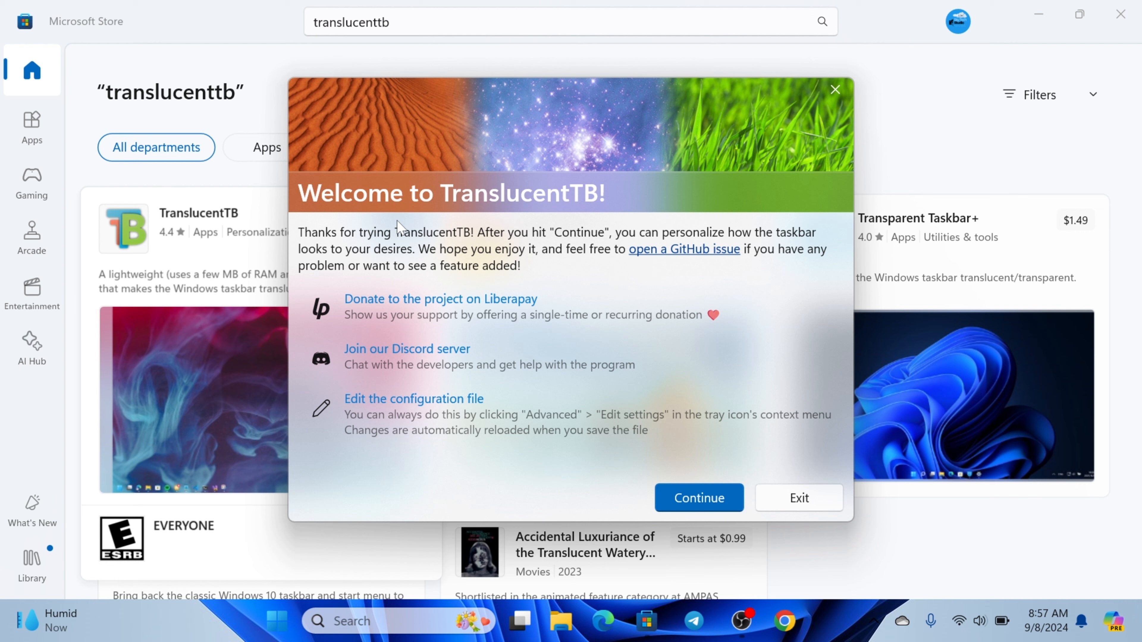
Step: Continue past TranslucentTB's welcome so the taskbar turns transparent, then restore the Store window down
left_click(698, 498)
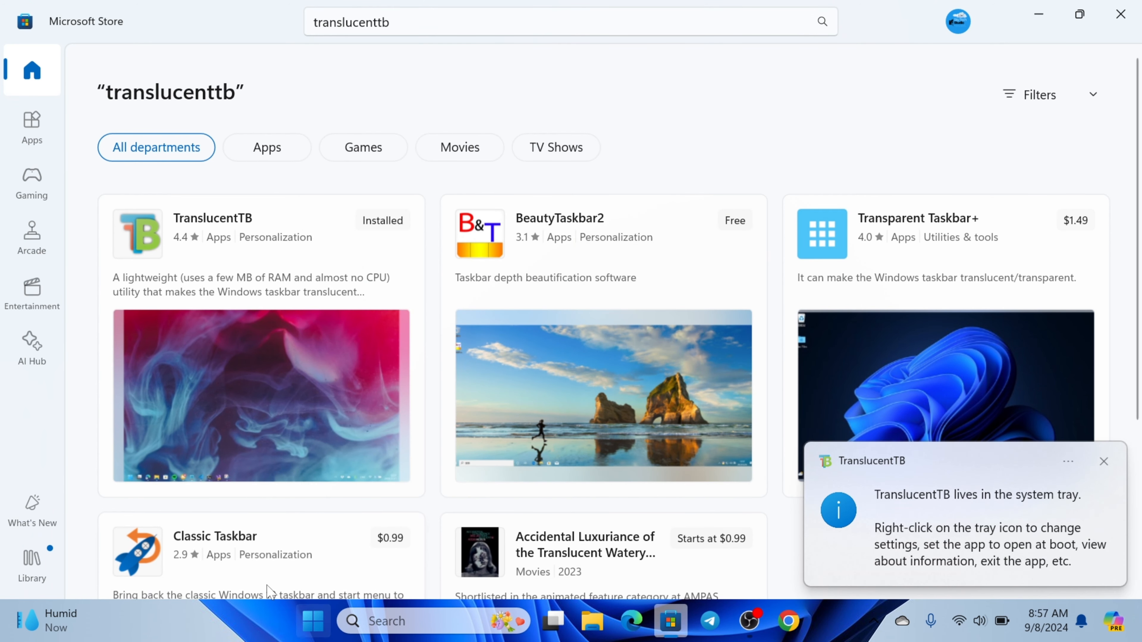
left_click(1078, 14)
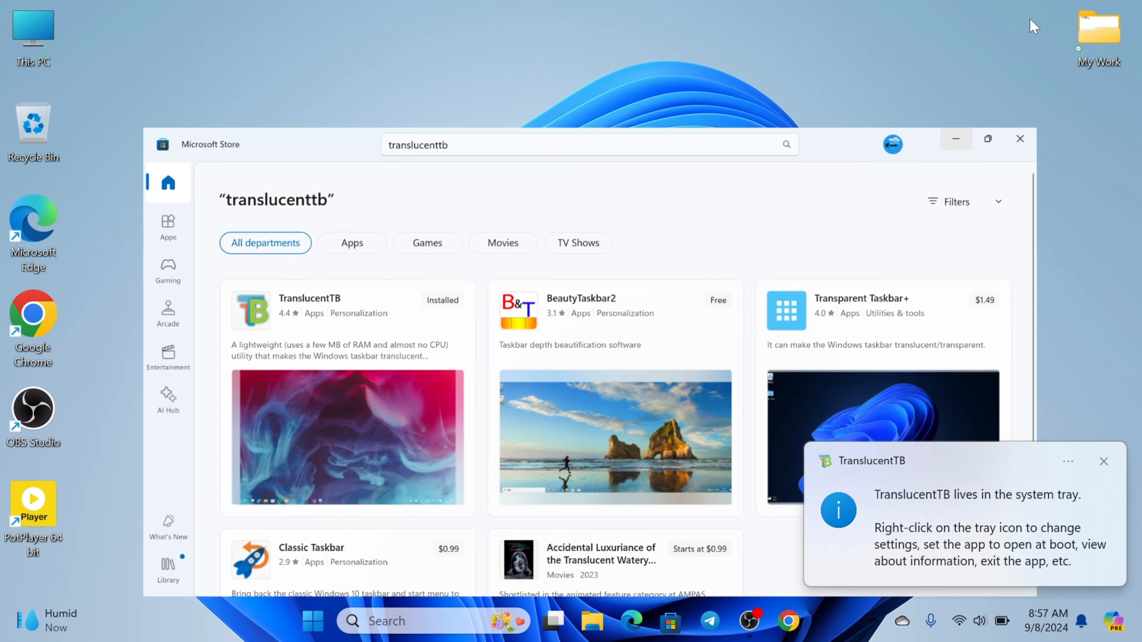
Step: Open Windows Settings from the Start menu's pinned apps
left_click(314, 621)
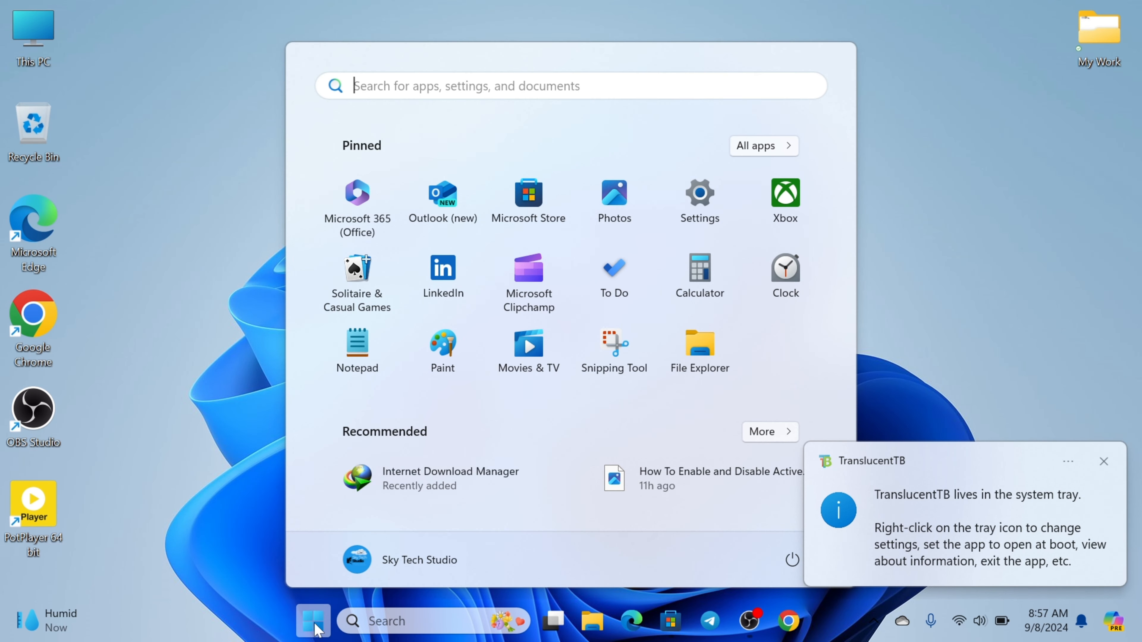
mouse_move(247, 388)
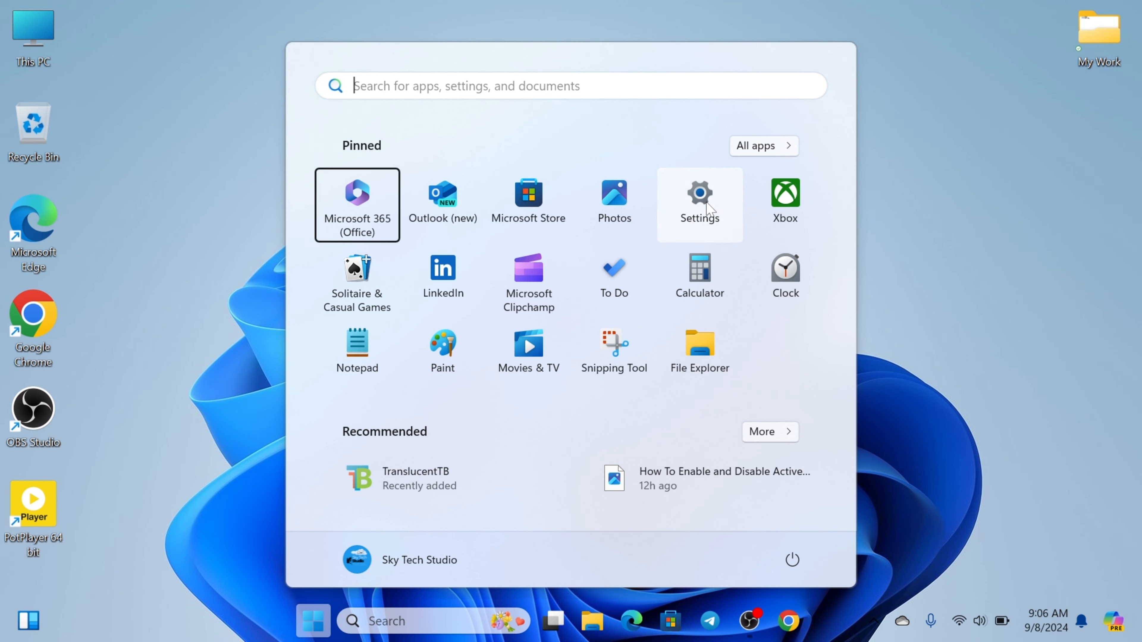
left_click(698, 204)
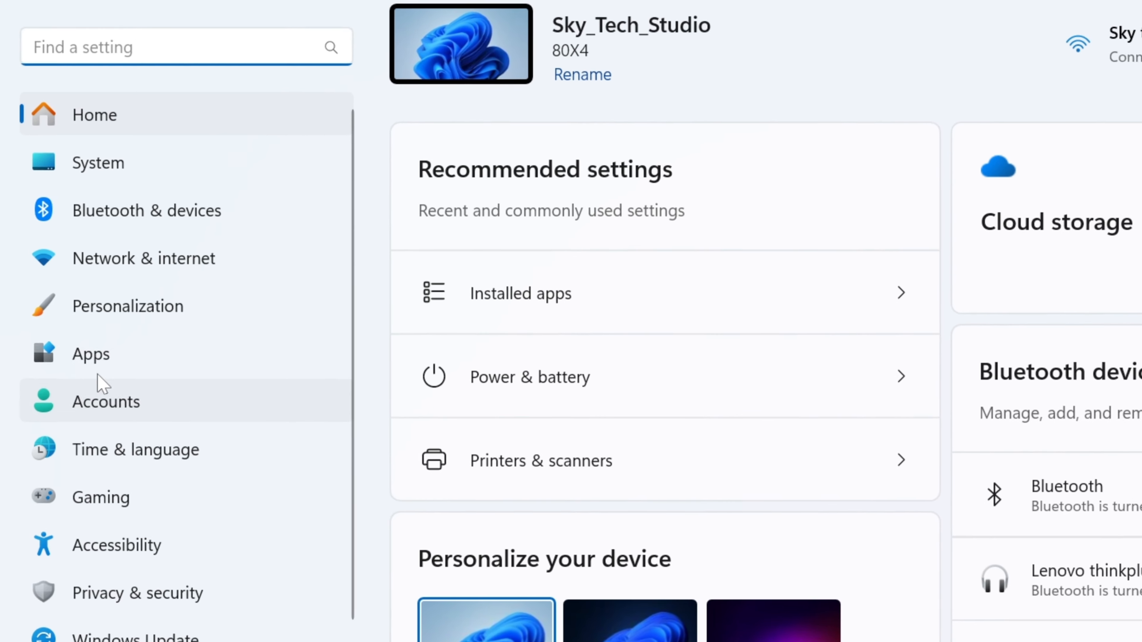
Step: Filter the Installed apps list by 'tran' so only TranslucentTB remains
left_click(90, 354)
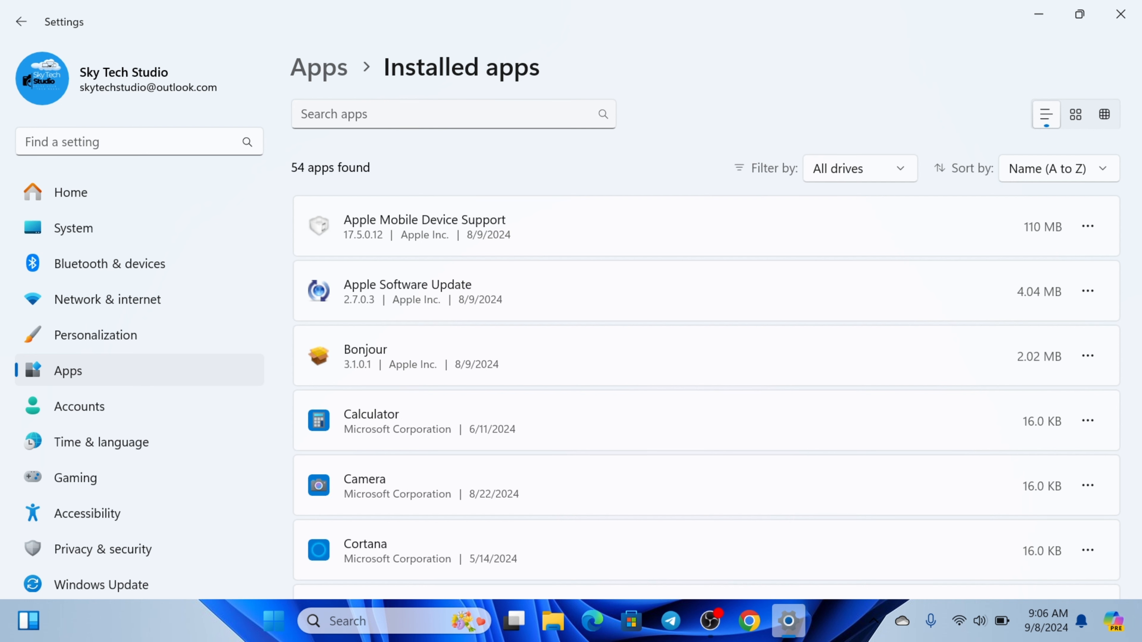
left_click(452, 113)
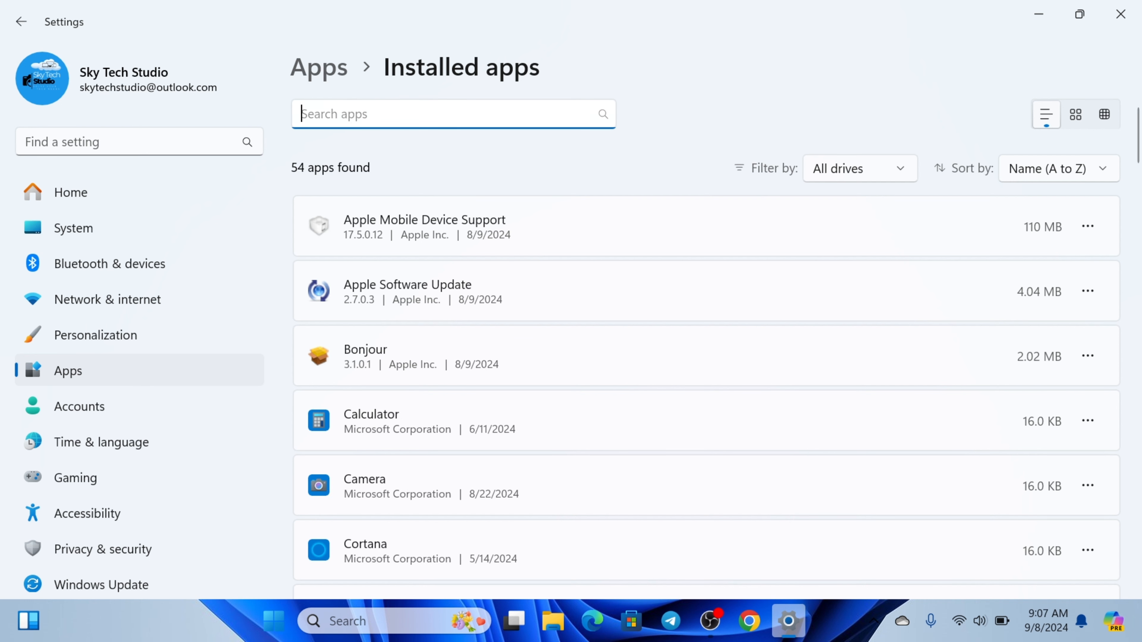
type("tran")
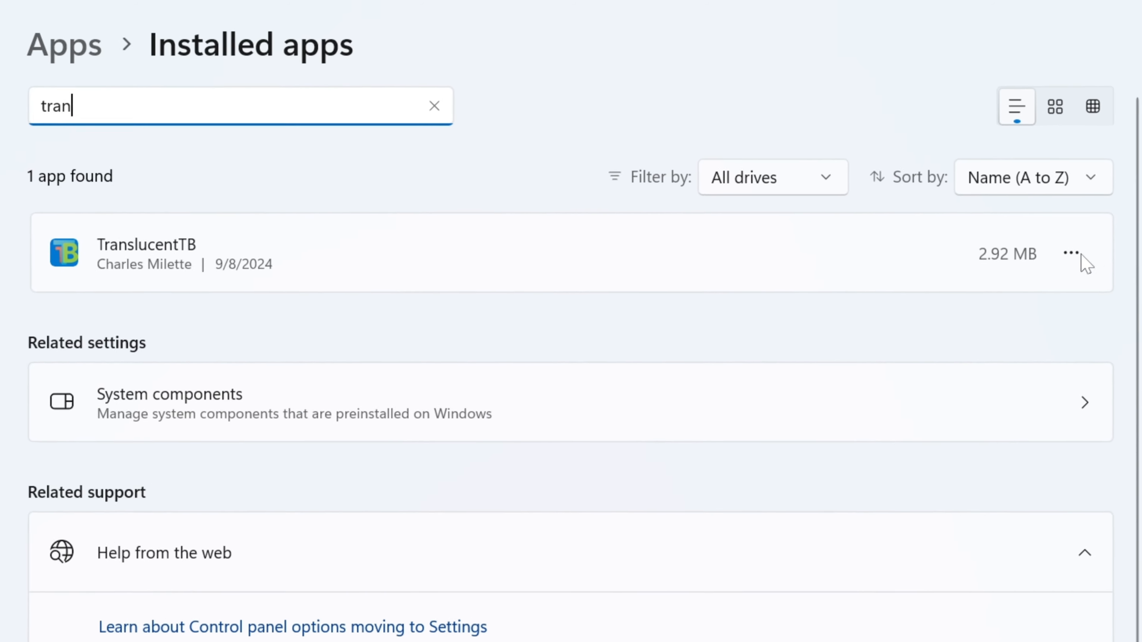
Step: Uninstall TranslucentTB via its options menu and confirm the removal
left_click(1071, 253)
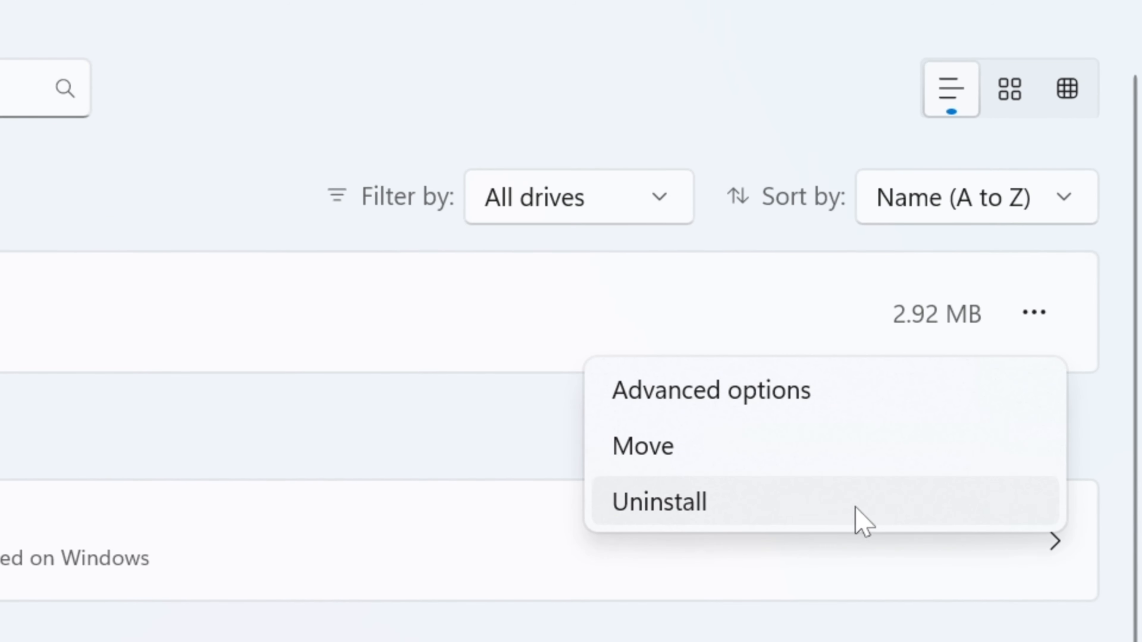
left_click(656, 502)
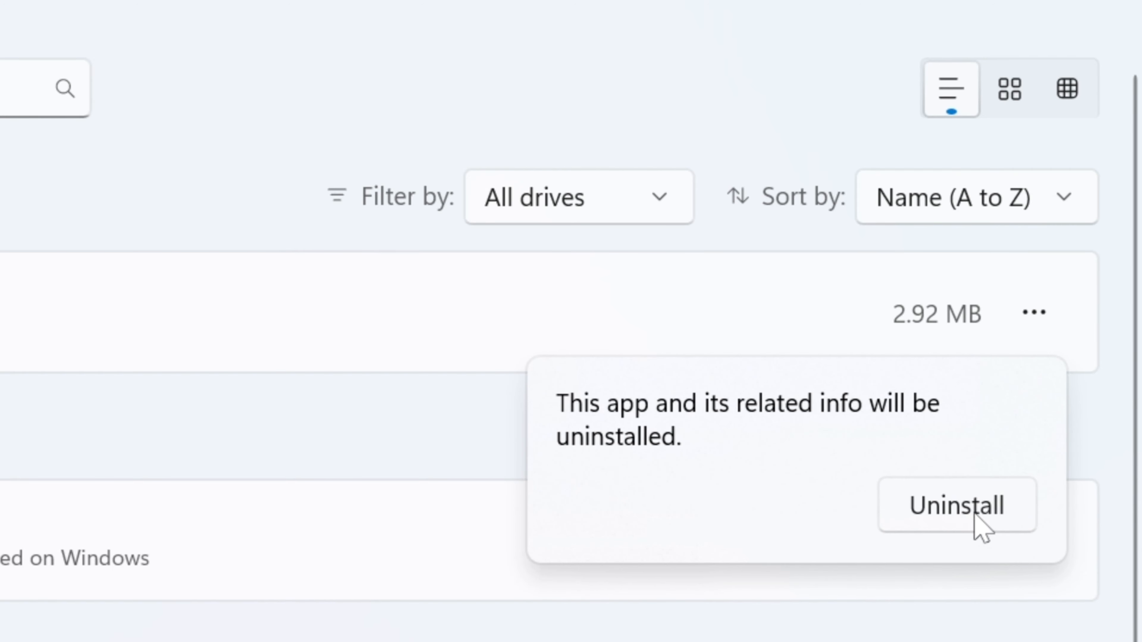
left_click(957, 506)
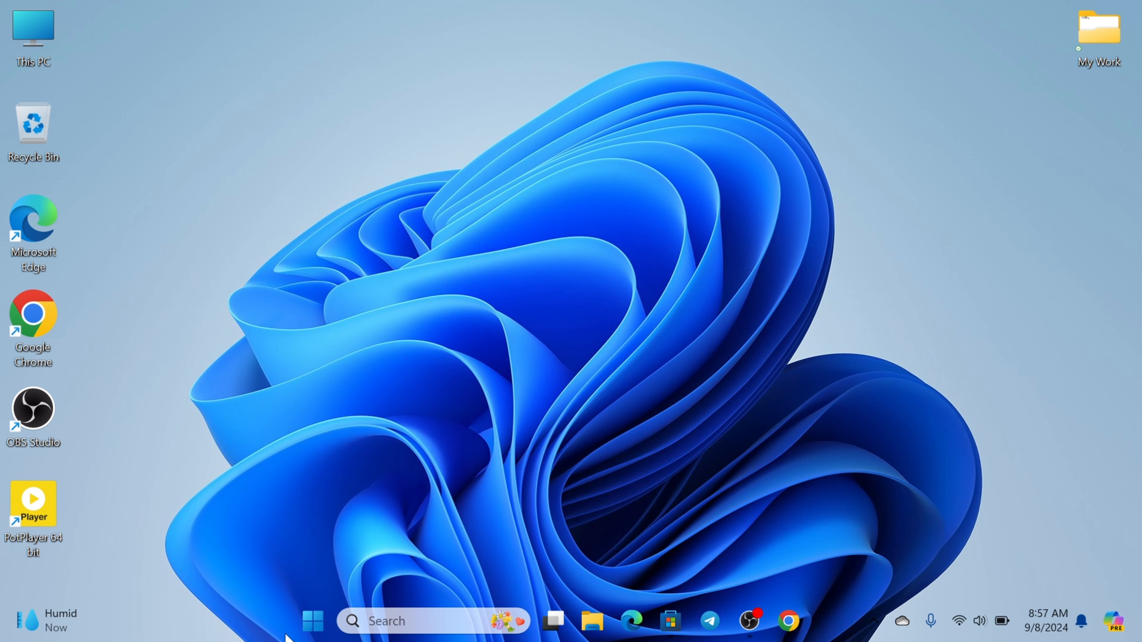
mouse_move(936, 610)
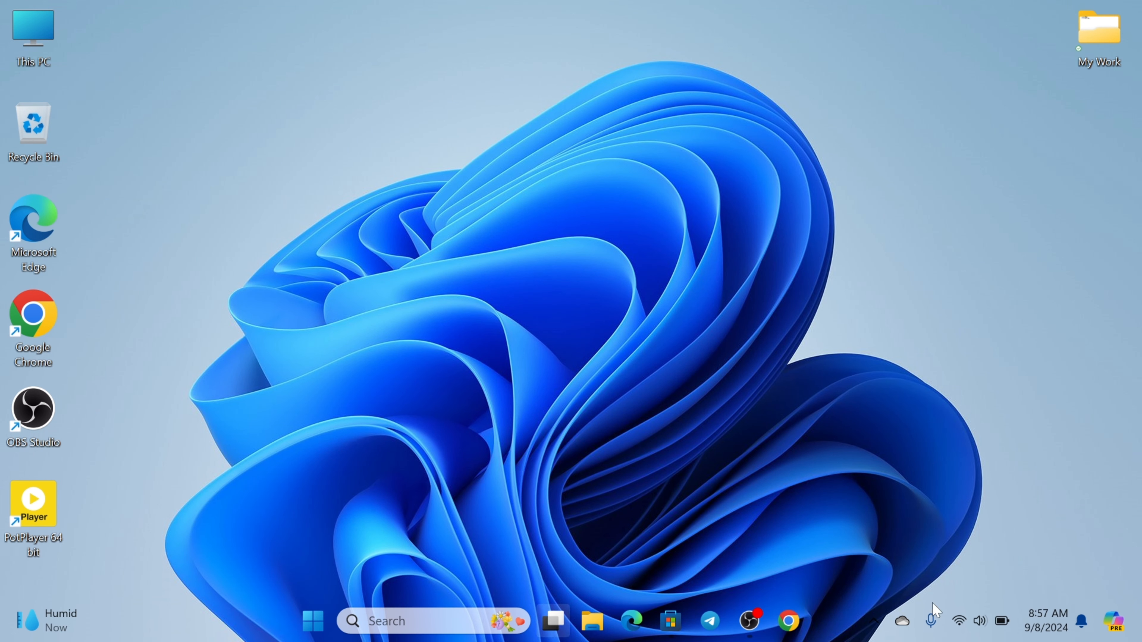
left_click(313, 620)
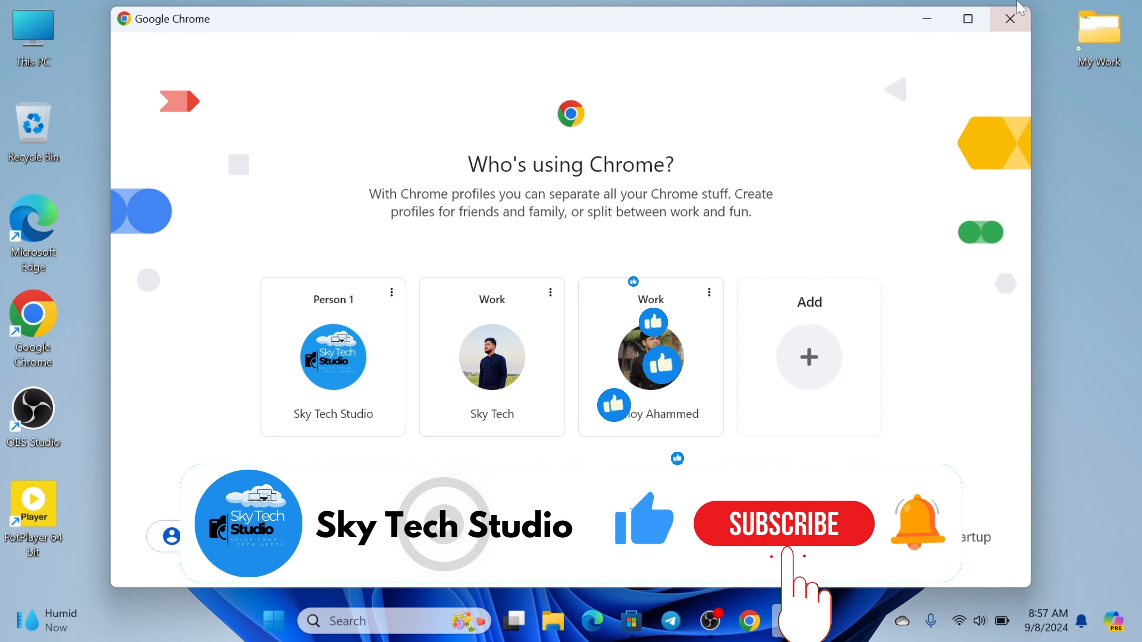
left_click(1009, 19)
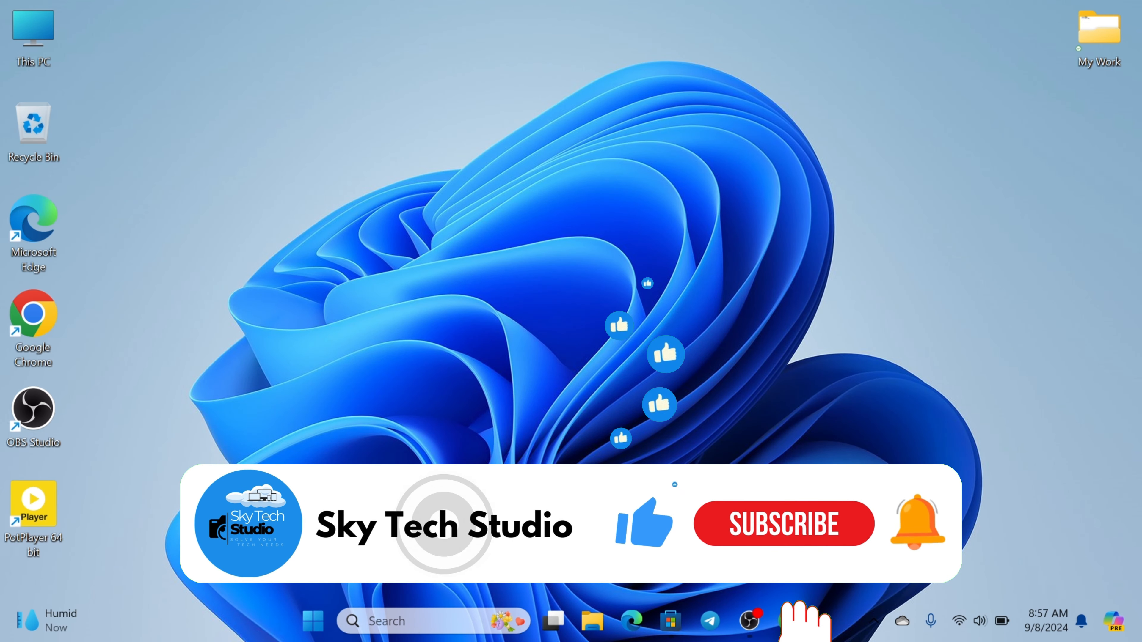